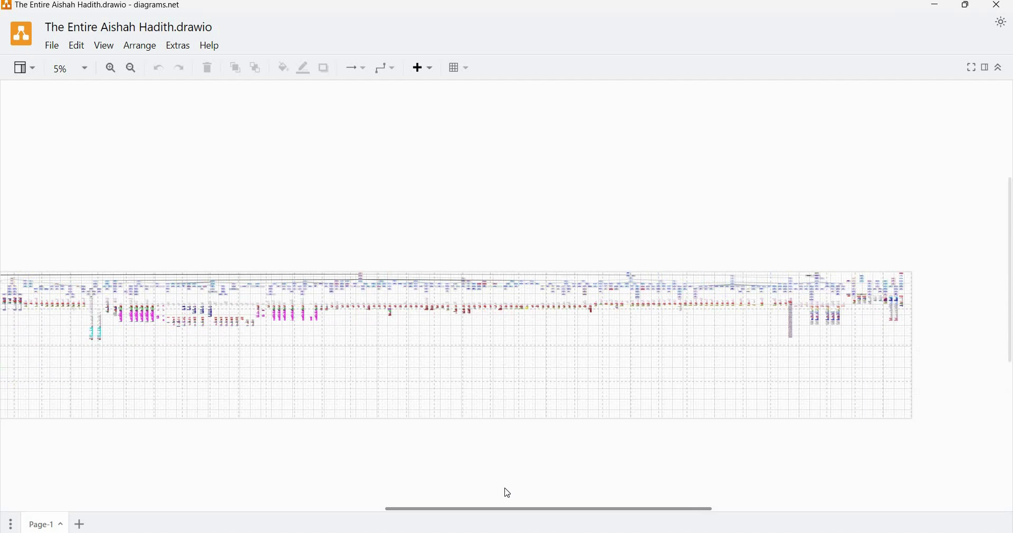
# Step: Scroll the 5% overview sideways to reach the diagram's left end
pyautogui.hscroll(3)
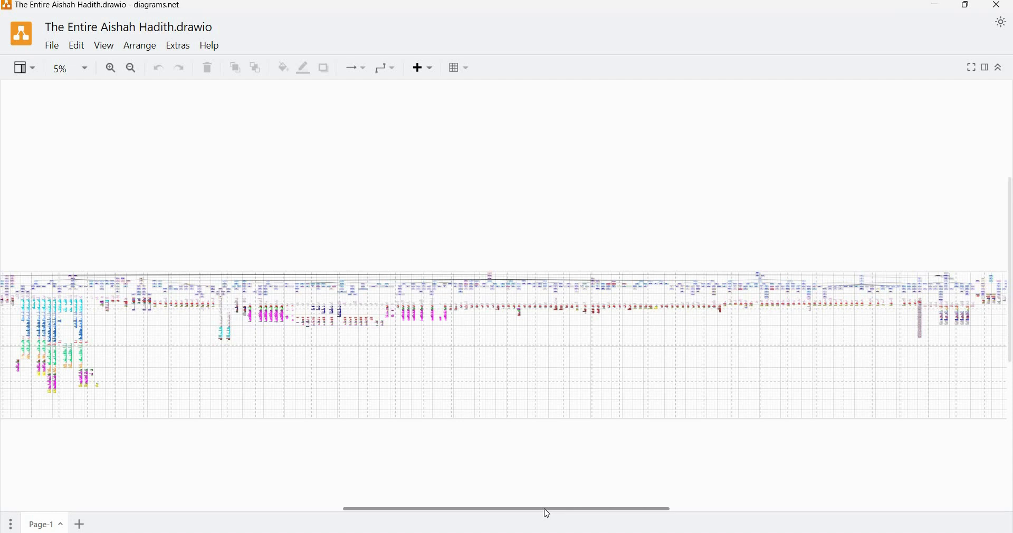
# Step: Scroll across the overview toward the top of the isnad tree
pyautogui.hscroll(3)
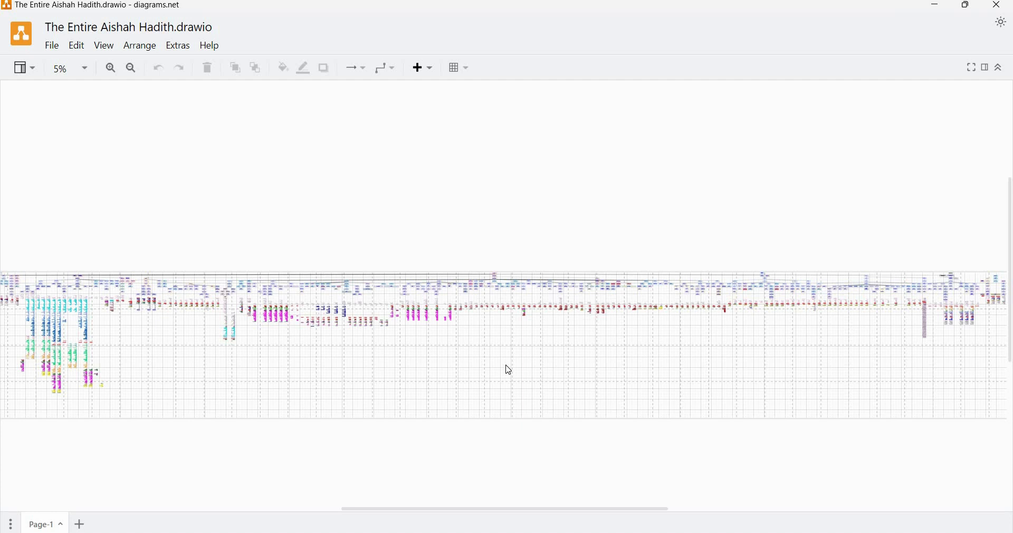
pyautogui.moveTo(530, 515)
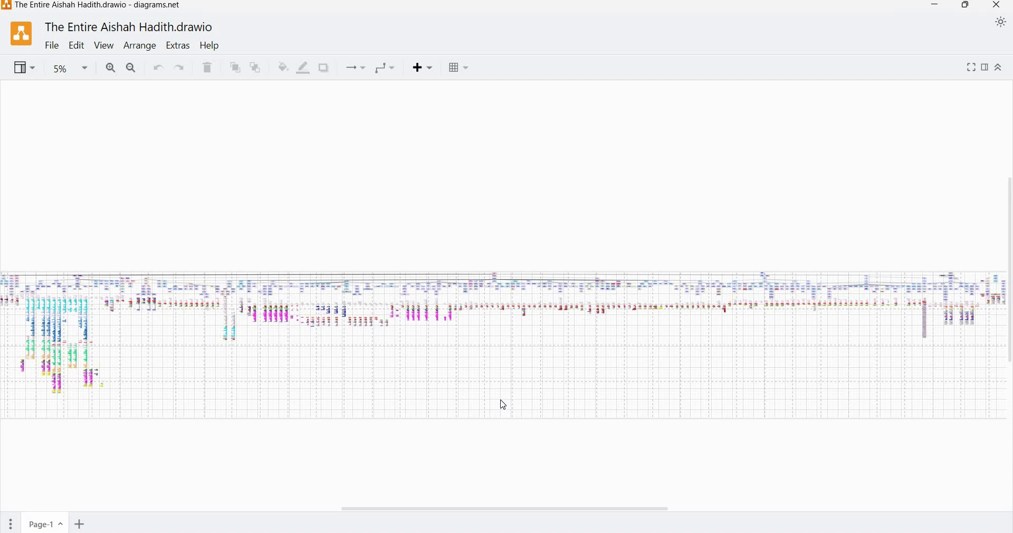
pyautogui.moveTo(497, 389)
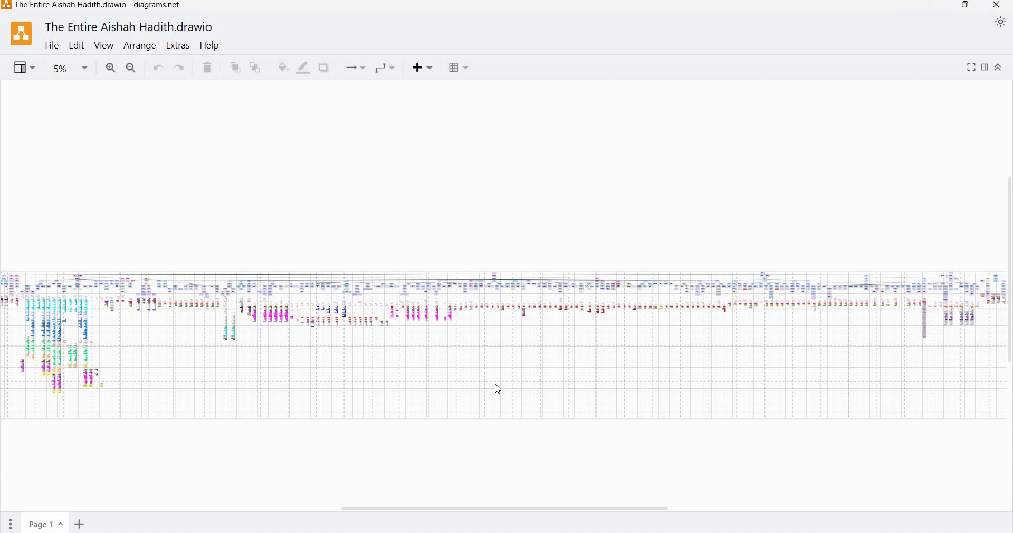
pyautogui.moveTo(502, 410)
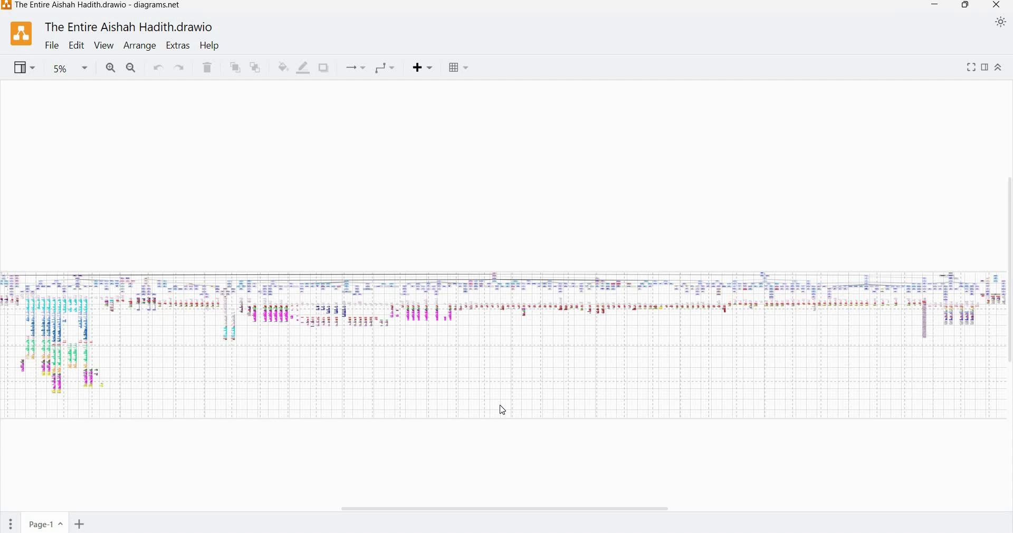
pyautogui.moveTo(501, 410)
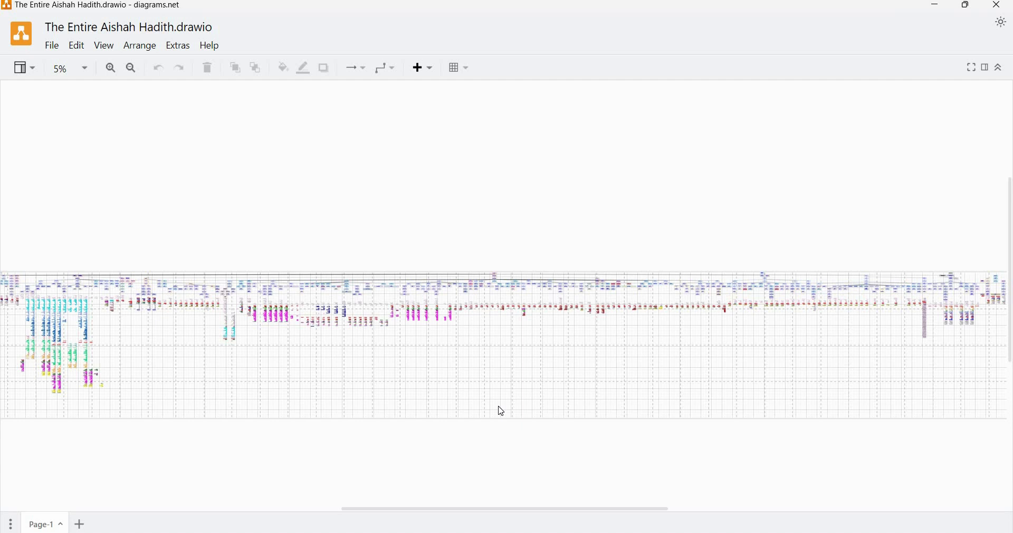
pyautogui.moveTo(503, 394)
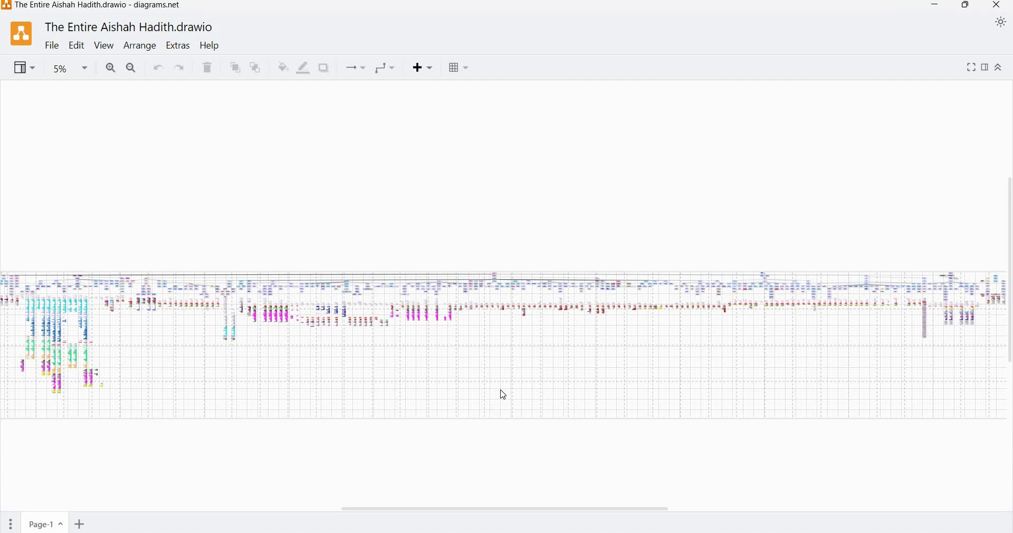
pyautogui.moveTo(476, 376)
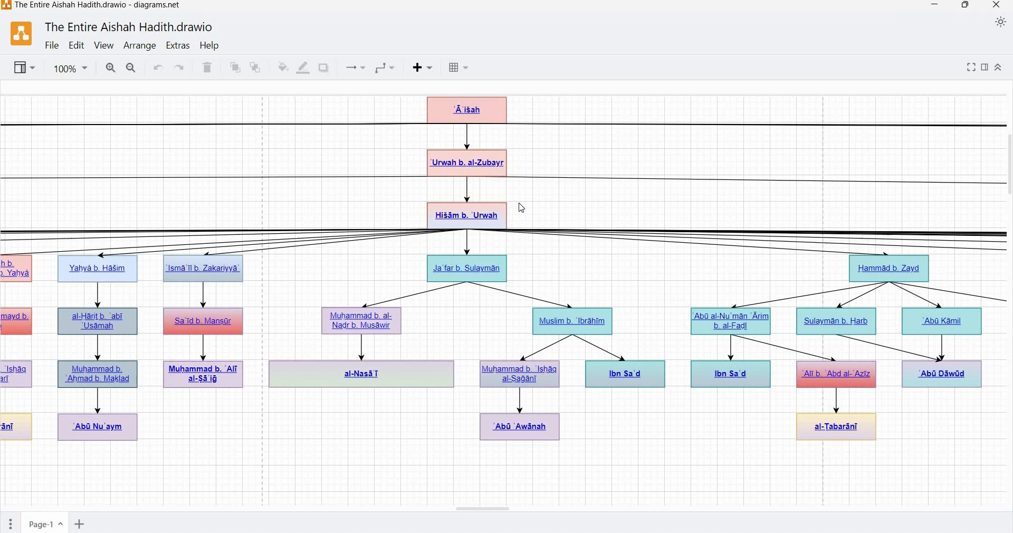
# Step: Select the Hishām b. ʿUrwah and Jaʿfar b. Sulaymān nodes, then scroll down to Jaʿfar's branch
pyautogui.click(466, 216)
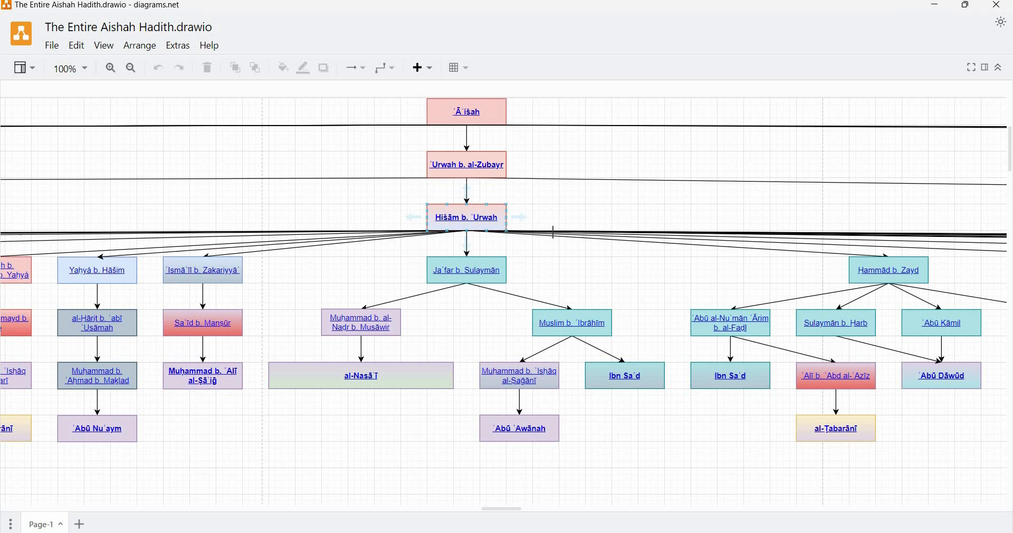
pyautogui.click(467, 164)
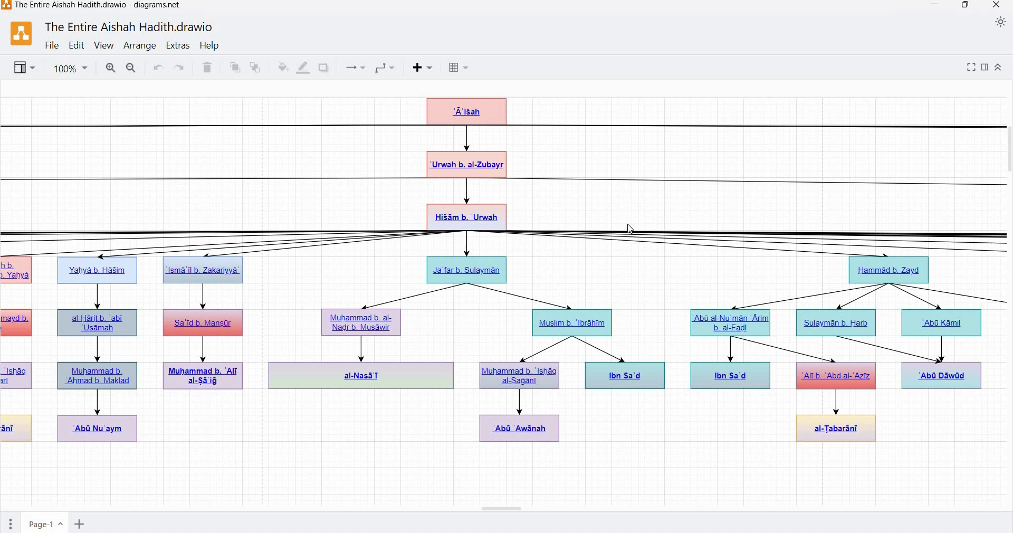
pyautogui.click(466, 270)
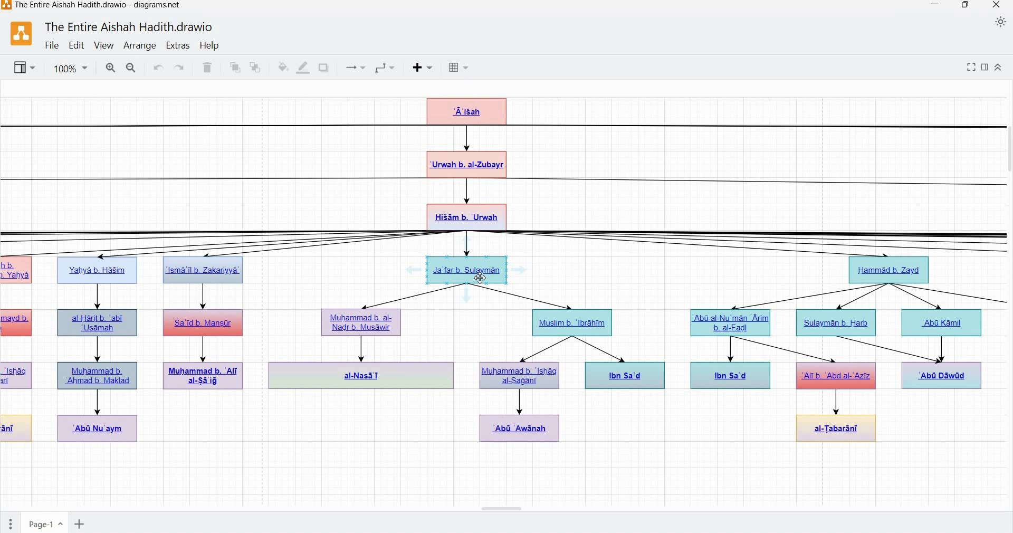
pyautogui.scroll(-3)
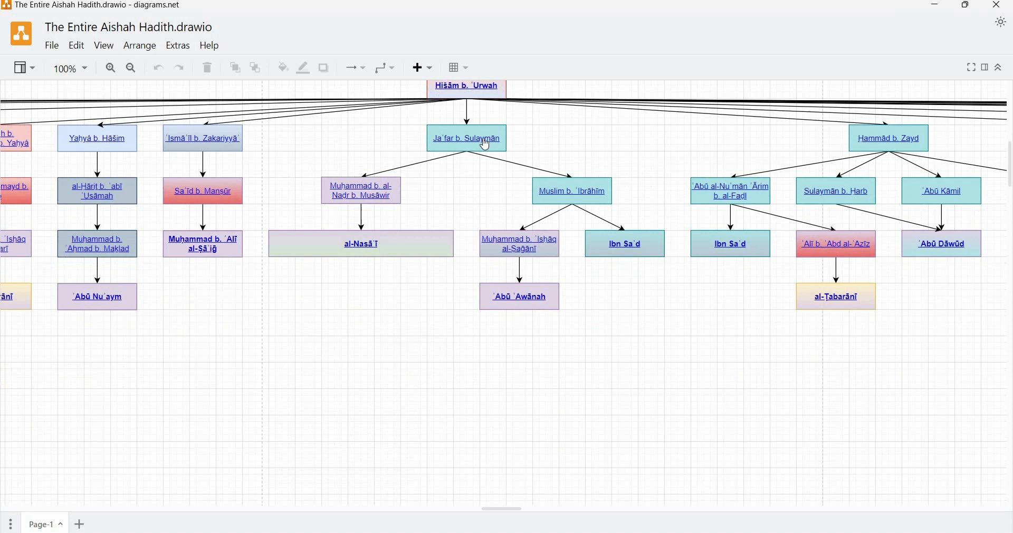
pyautogui.moveTo(459, 196)
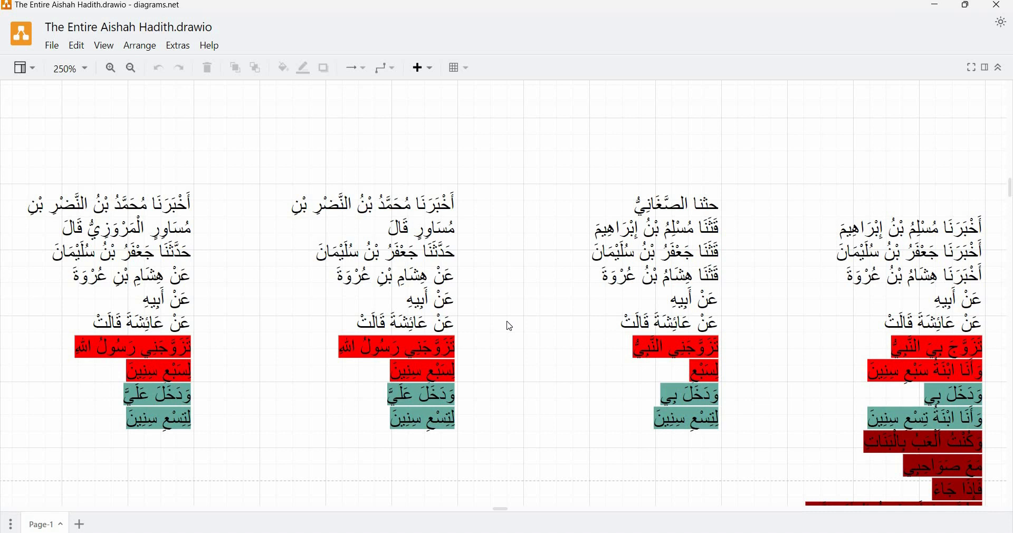
# Step: Switch the branch columns' Arabic isnad and matn text to a less vocalised font
pyautogui.scroll(-3)
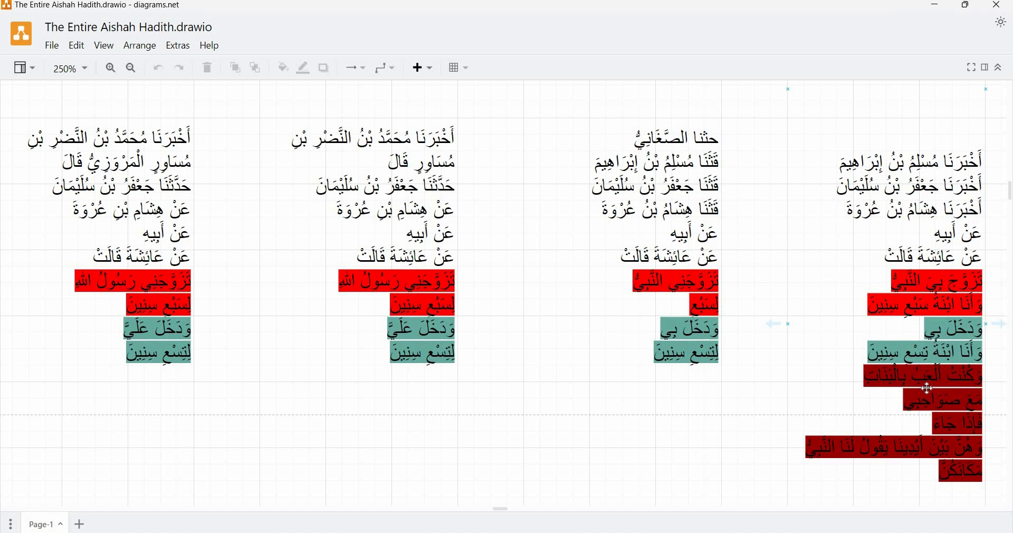
pyautogui.moveTo(740, 386)
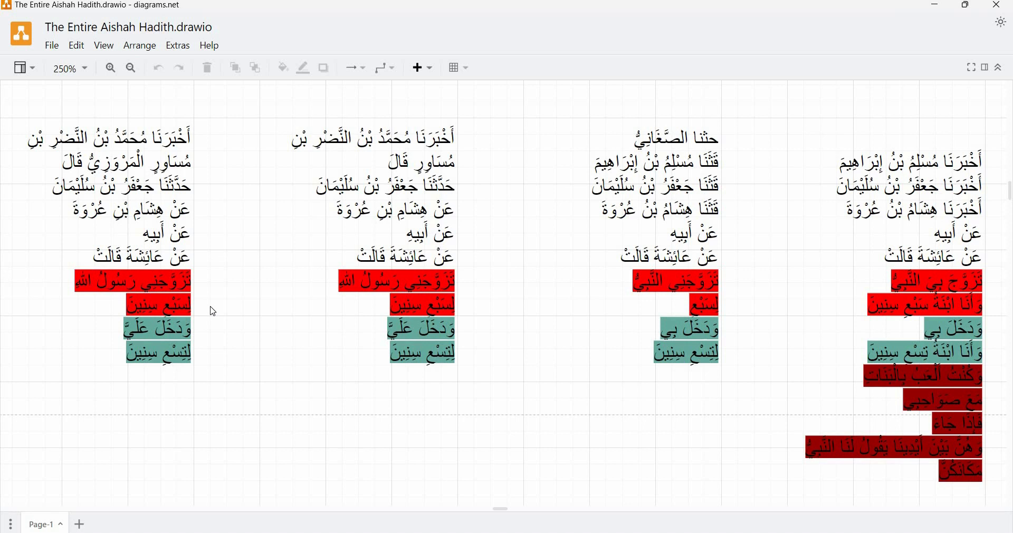
pyautogui.moveTo(232, 302)
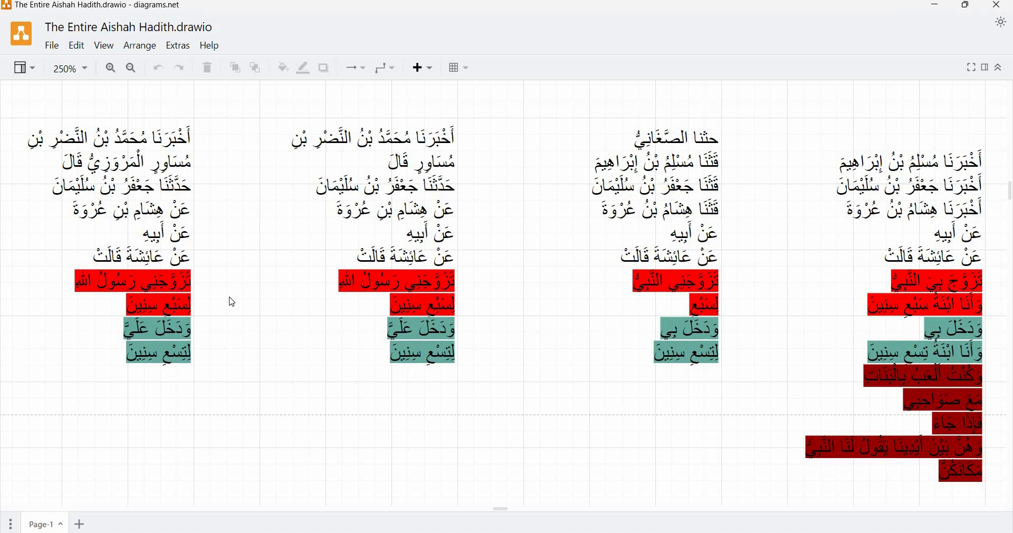
pyautogui.moveTo(688, 309)
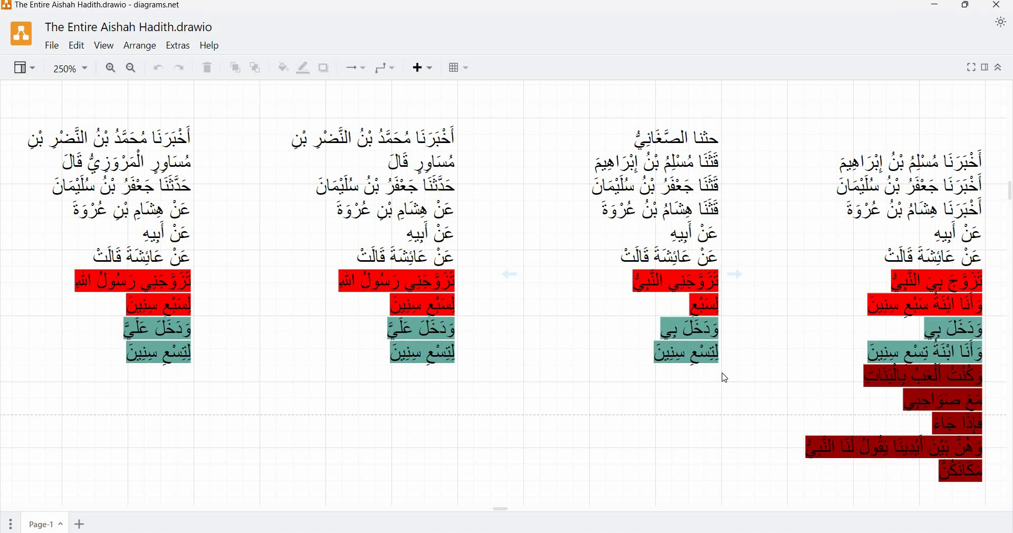
pyautogui.click(924, 285)
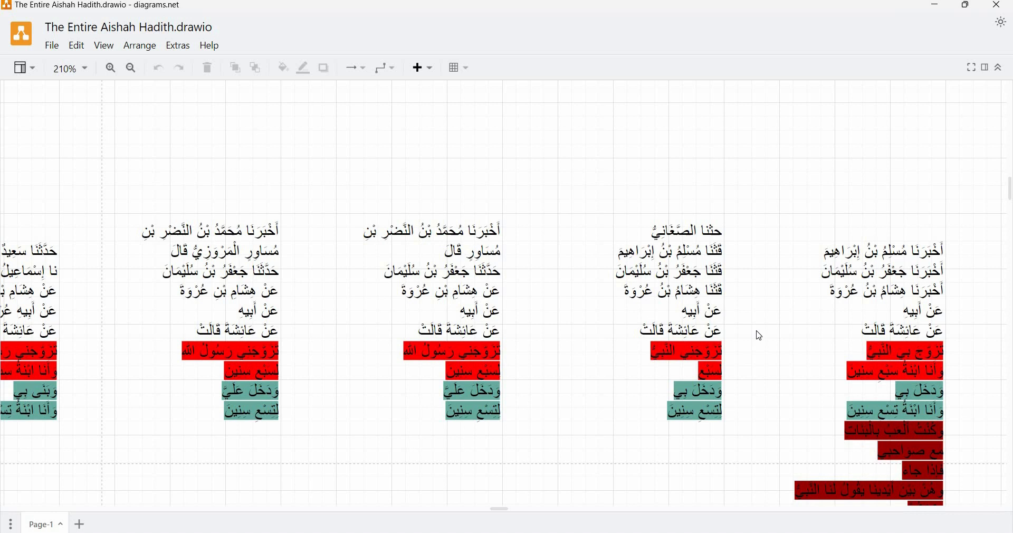
# Step: Move to the Muslim b. ʾIbrāhīm and al-Nasāʾī transmitter boxes above the matn
pyautogui.click(465, 352)
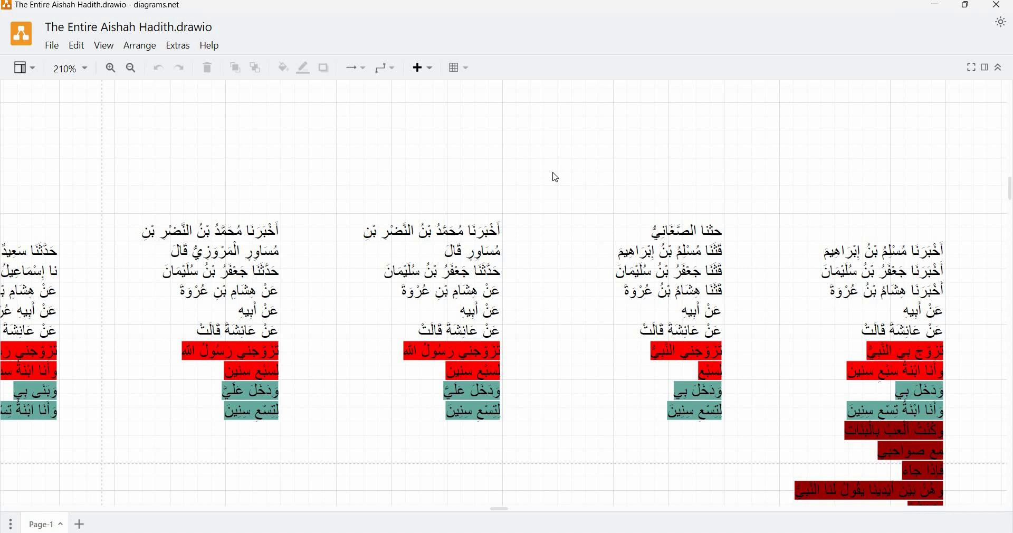
pyautogui.scroll(-3)
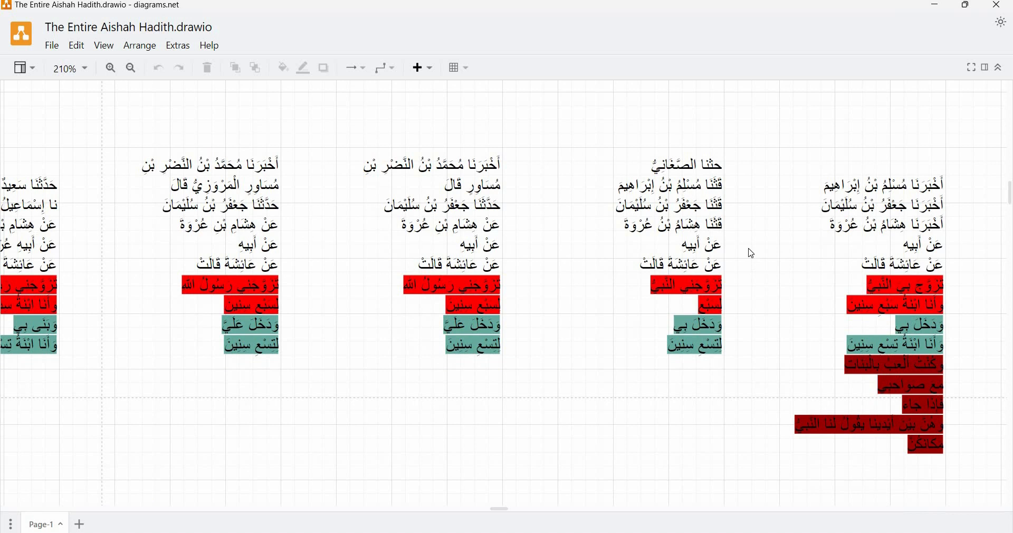
pyautogui.click(472, 325)
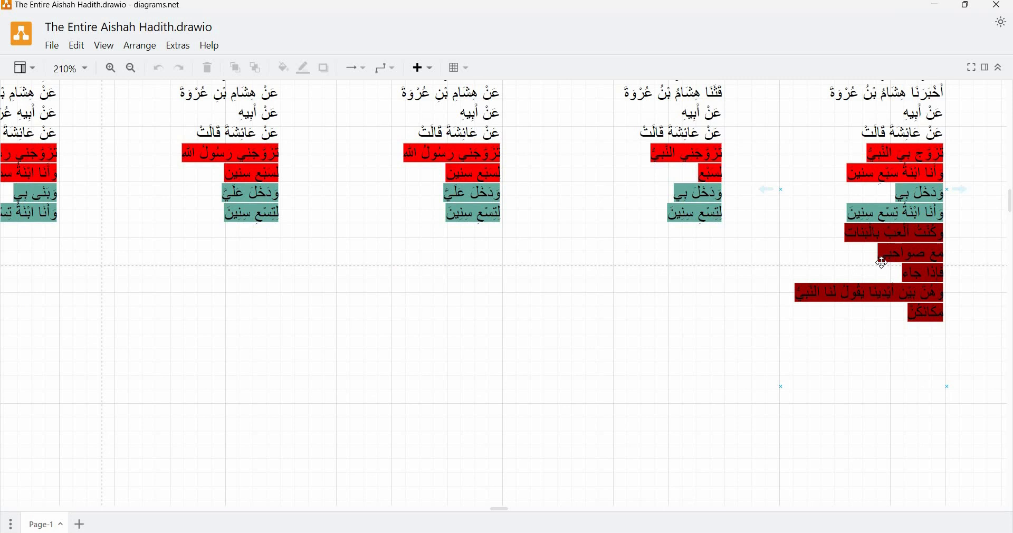
pyautogui.scroll(-3)
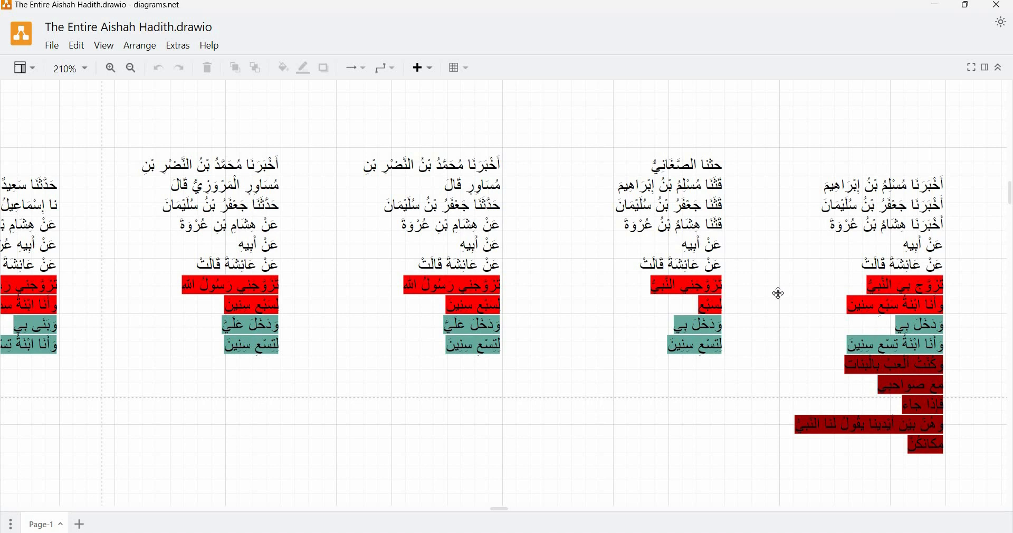
pyautogui.moveTo(760, 282)
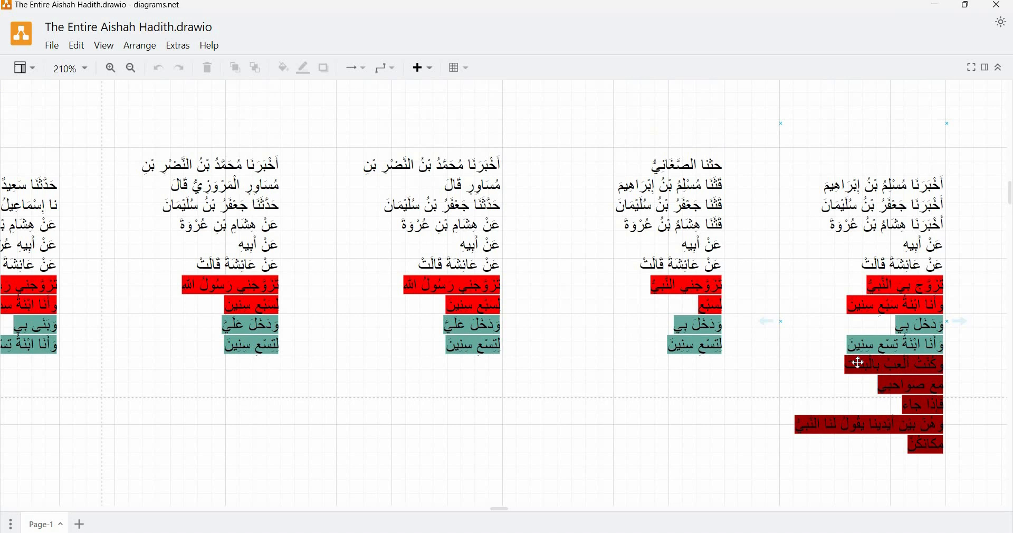
pyautogui.moveTo(898, 342)
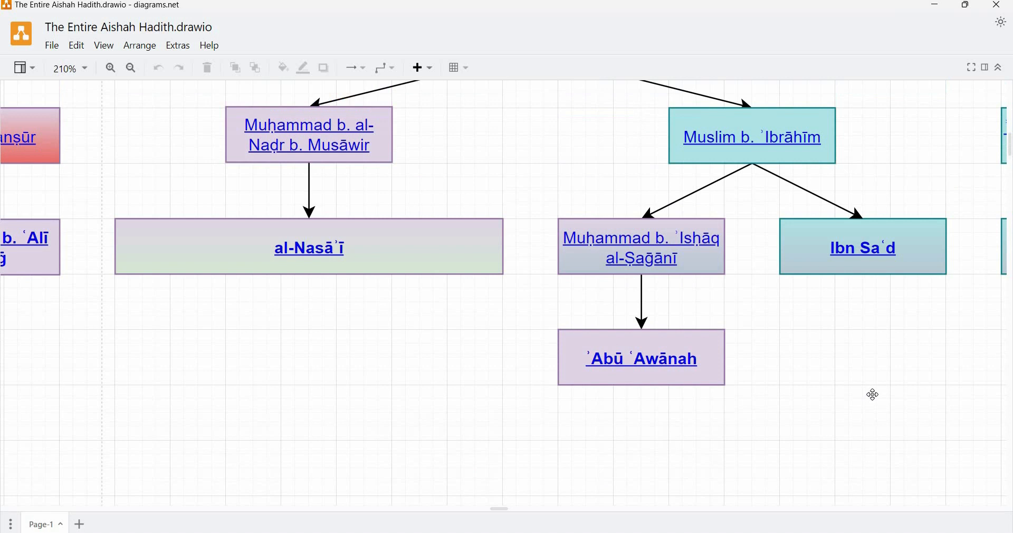
# Step: Scroll down past the isnad boxes to the Arabic narration columns
pyautogui.scroll(-3)
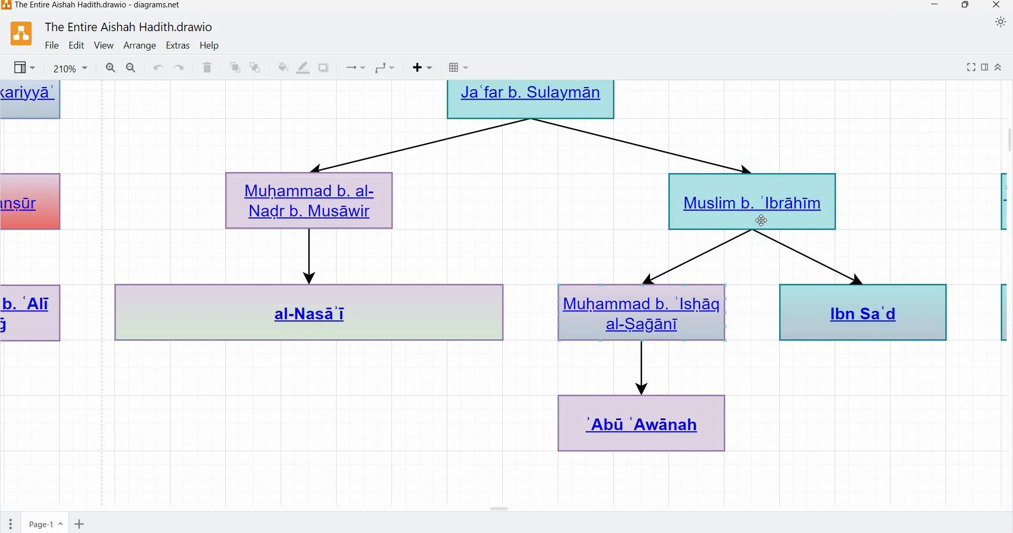
pyautogui.click(306, 390)
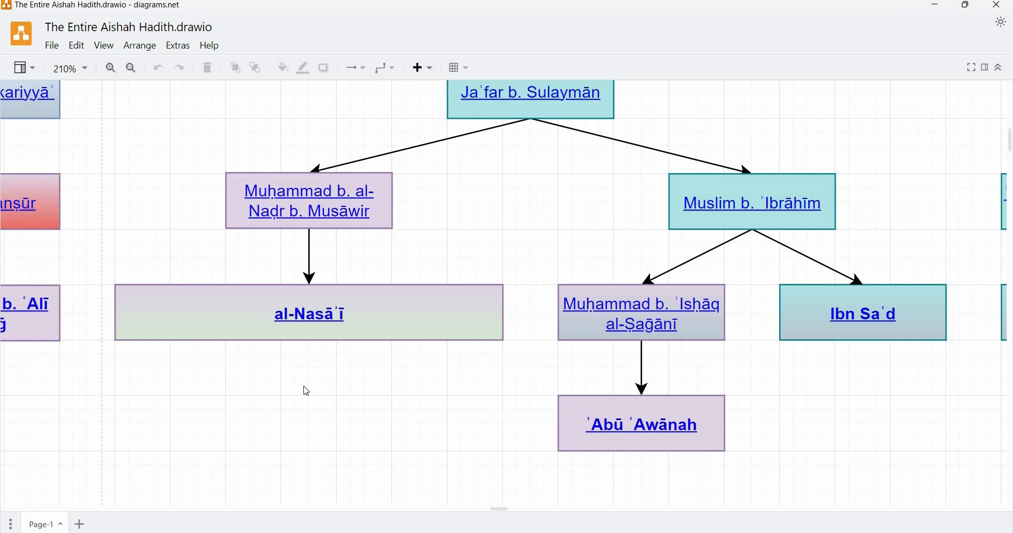
pyautogui.click(530, 92)
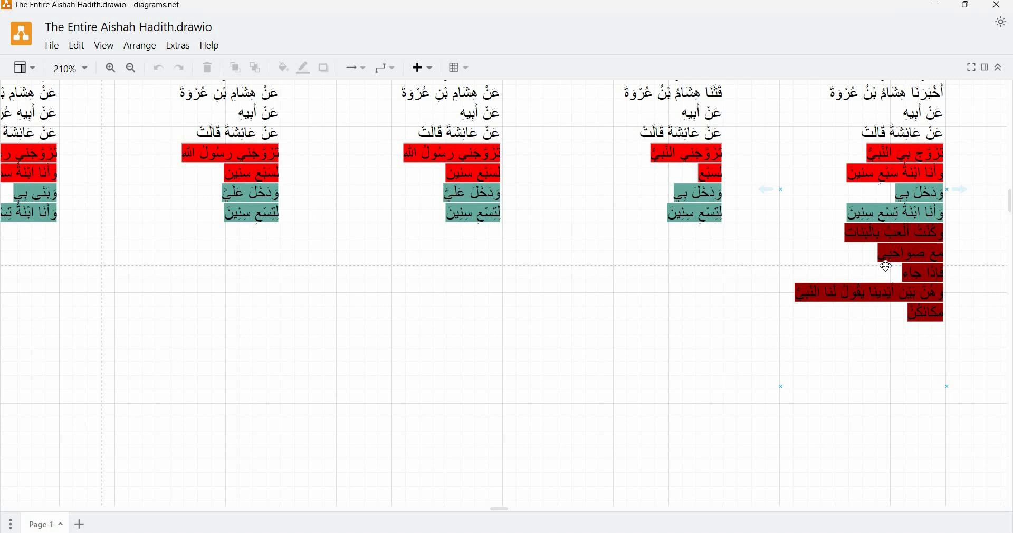
pyautogui.moveTo(875, 278)
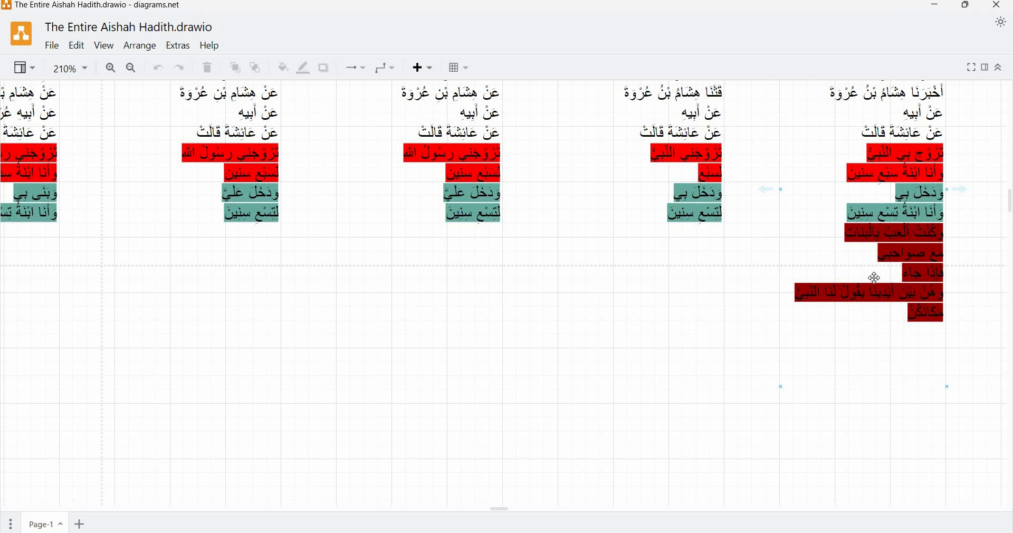
# Step: Scroll to the Jaʿfar b. Sulaymān node with Muslim, al-Nasāʾī, Ibn Saʿd and ʾAbū ʿAwānah
pyautogui.scroll(-3)
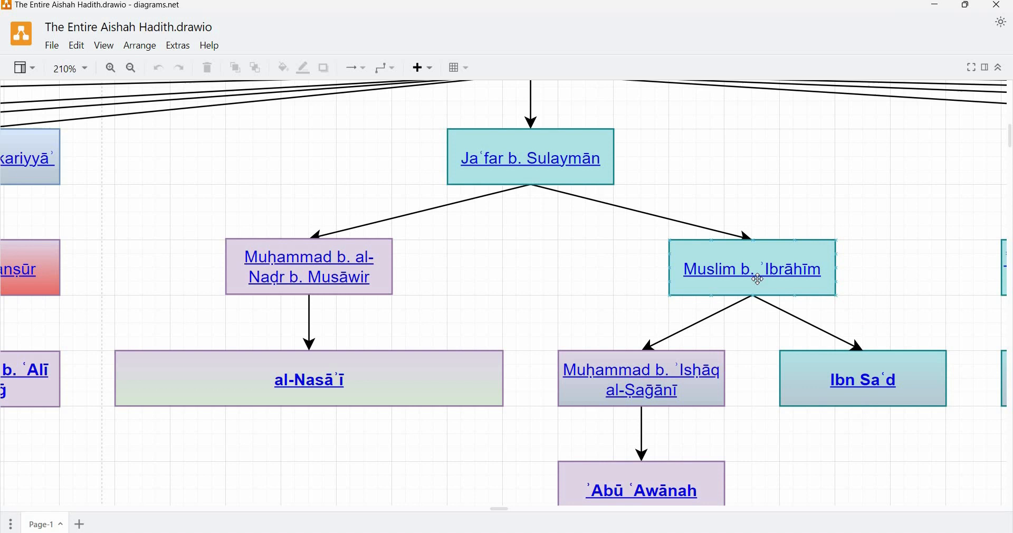
# Step: Zoom out to 85% over the multicoloured matn columns of all branches
pyautogui.scroll(-3)
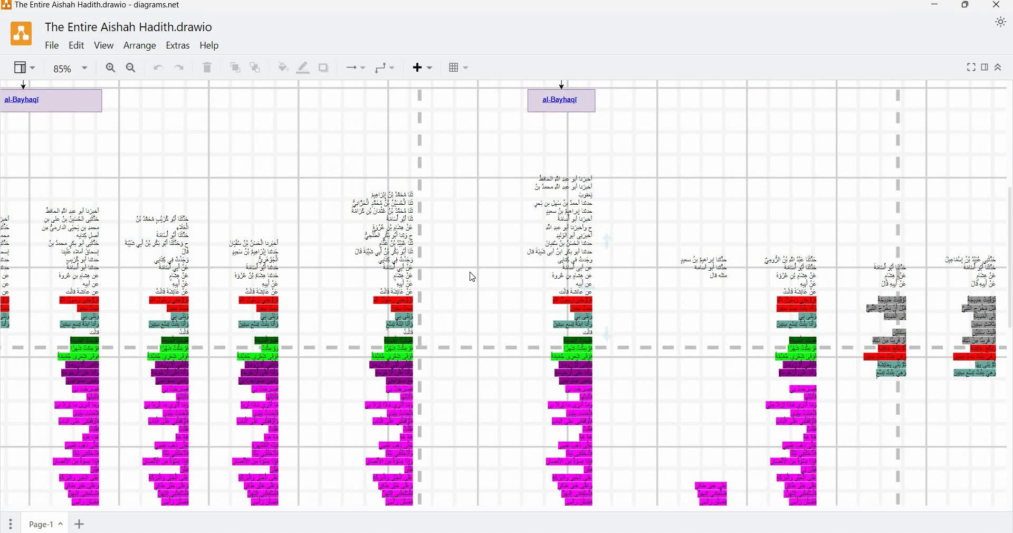
pyautogui.scroll(-3)
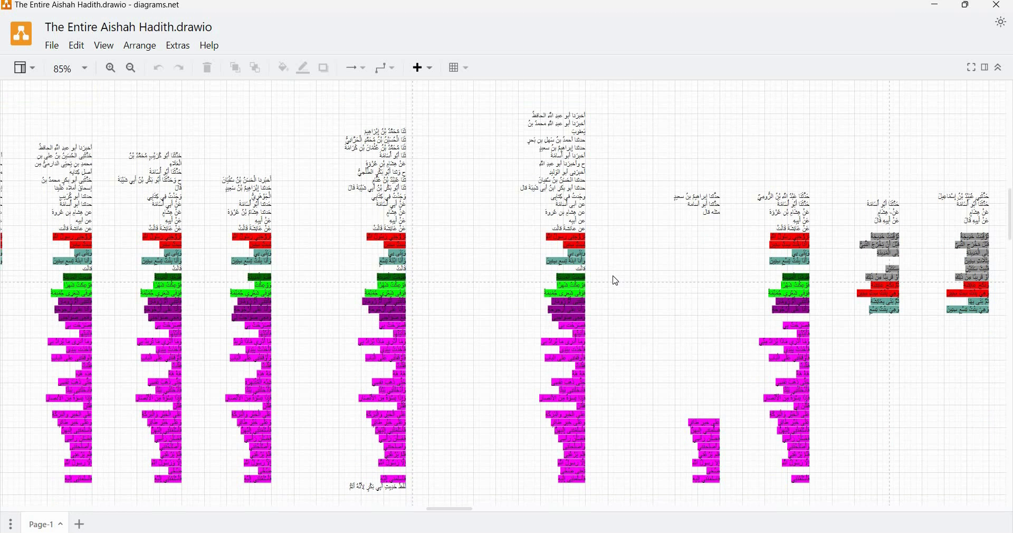
pyautogui.scroll(-3)
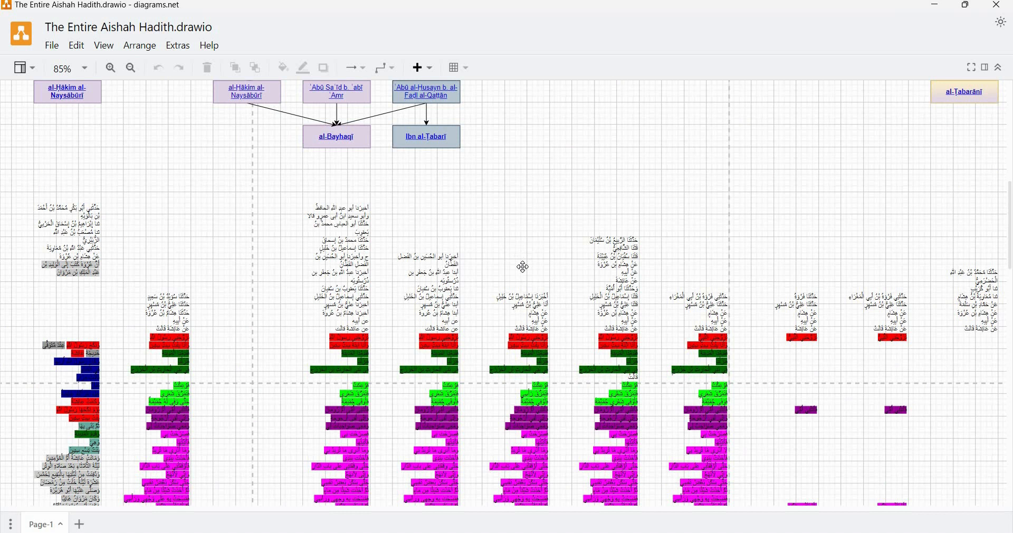
pyautogui.scroll(-3)
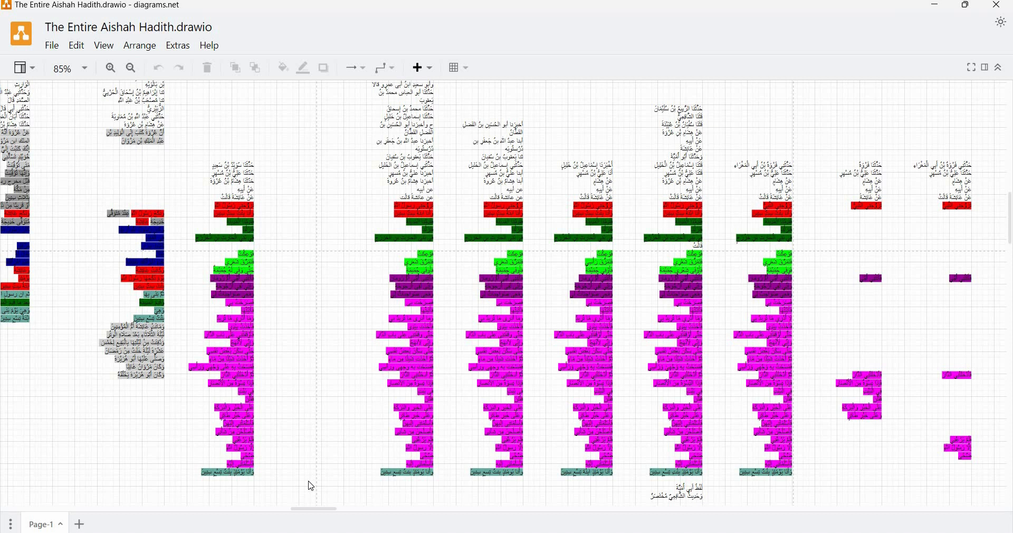
pyautogui.moveTo(312, 481)
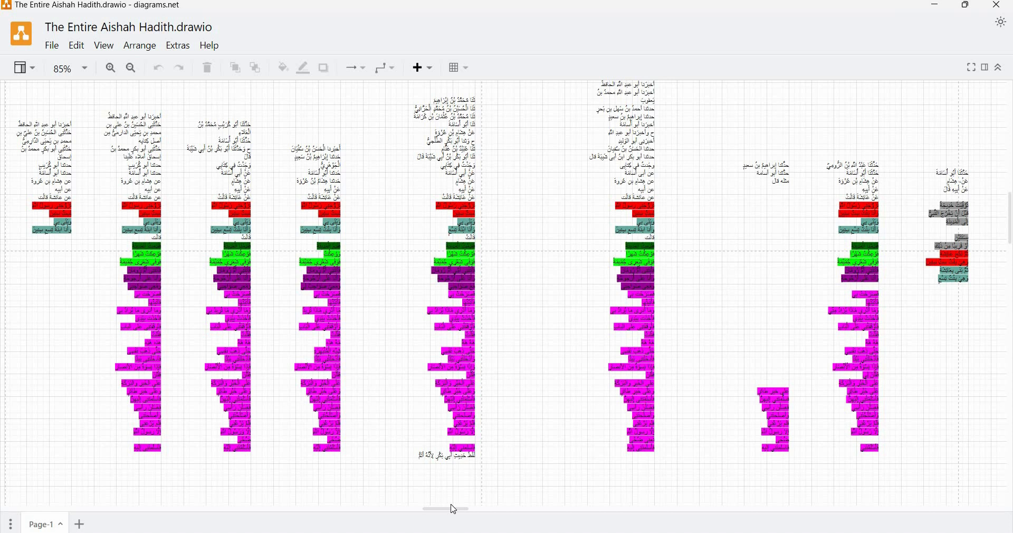
pyautogui.click(130, 67)
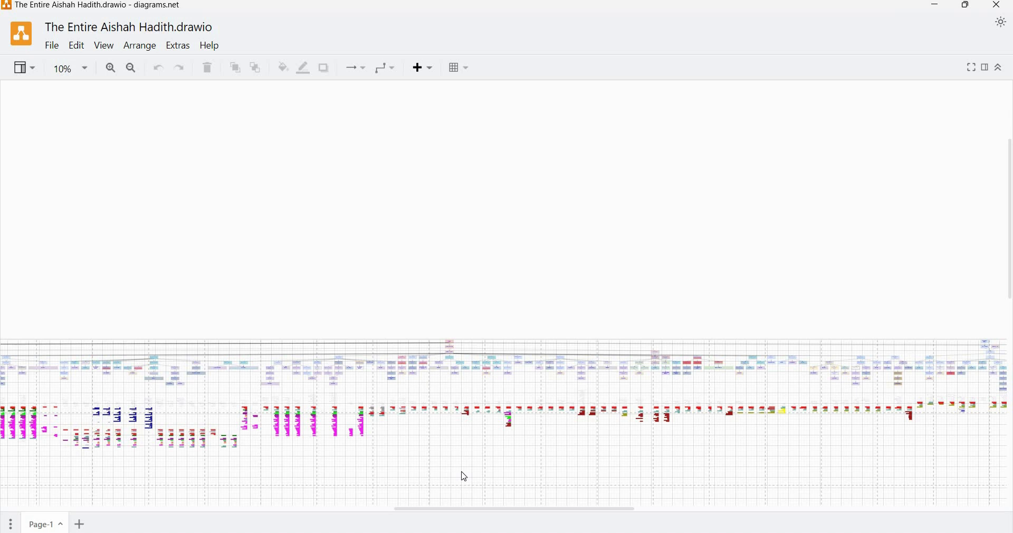
pyautogui.moveTo(478, 479)
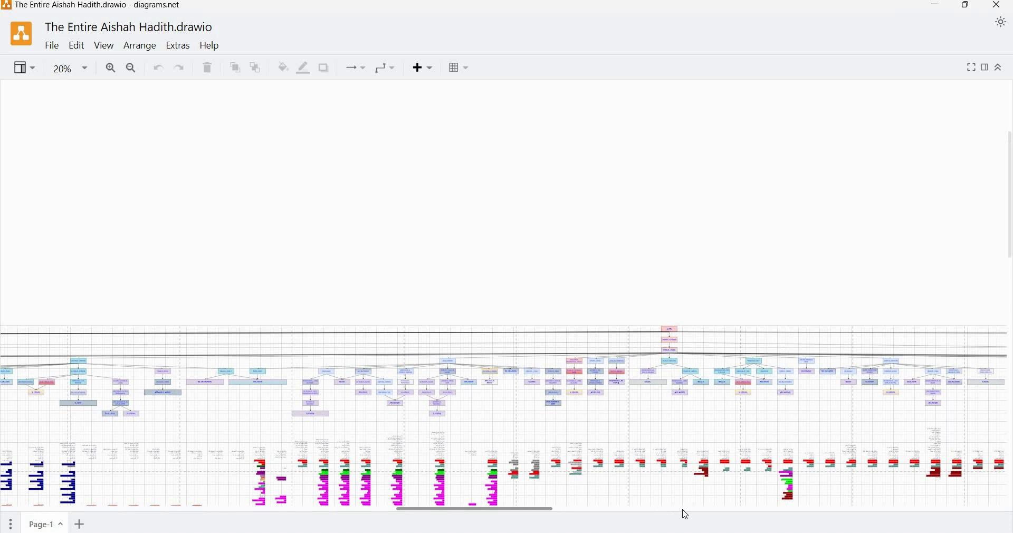
# Step: Zoom from a 40% survey to 175% on one branch's transmitter boxes
pyautogui.click(110, 67)
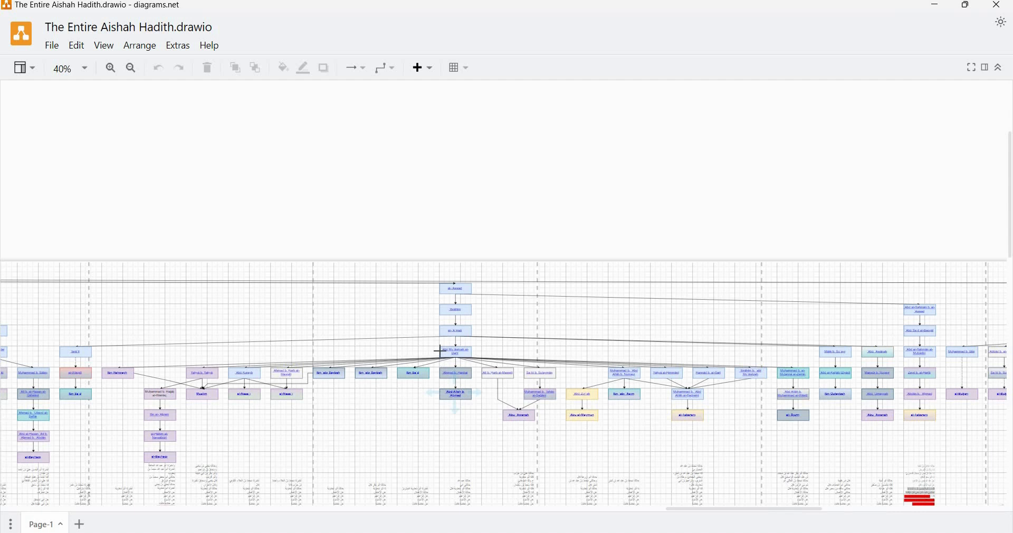
pyautogui.scroll(-3)
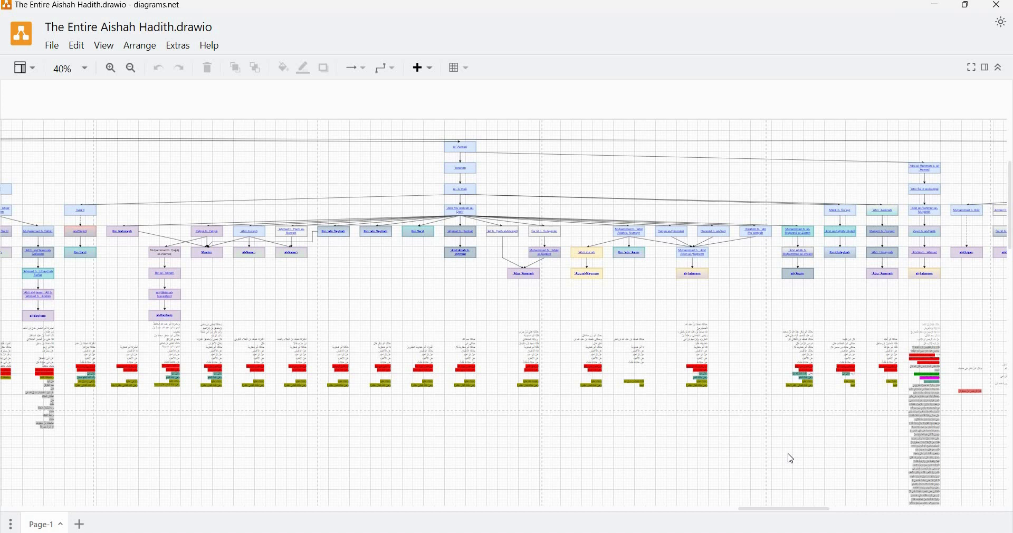
pyautogui.moveTo(797, 464)
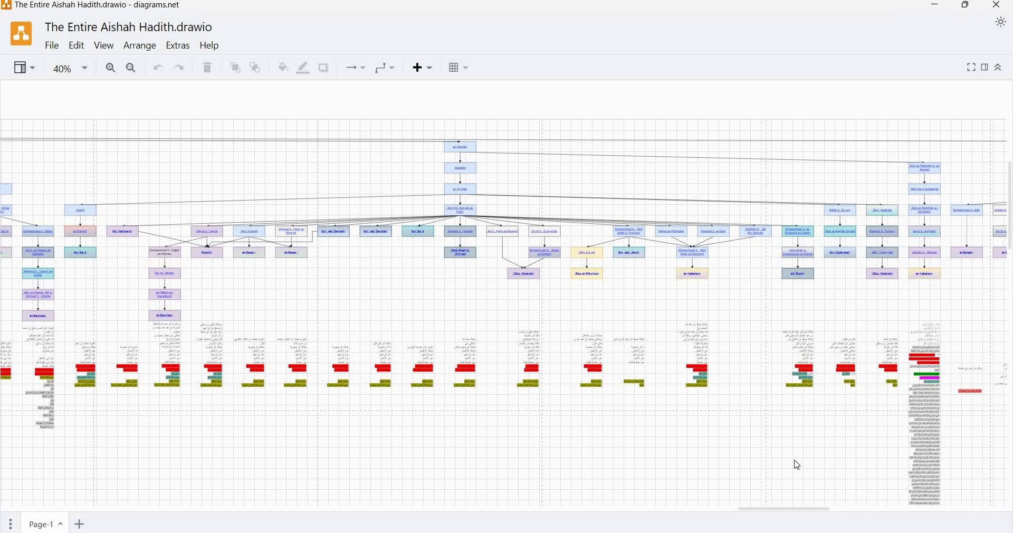
pyautogui.moveTo(539, 176)
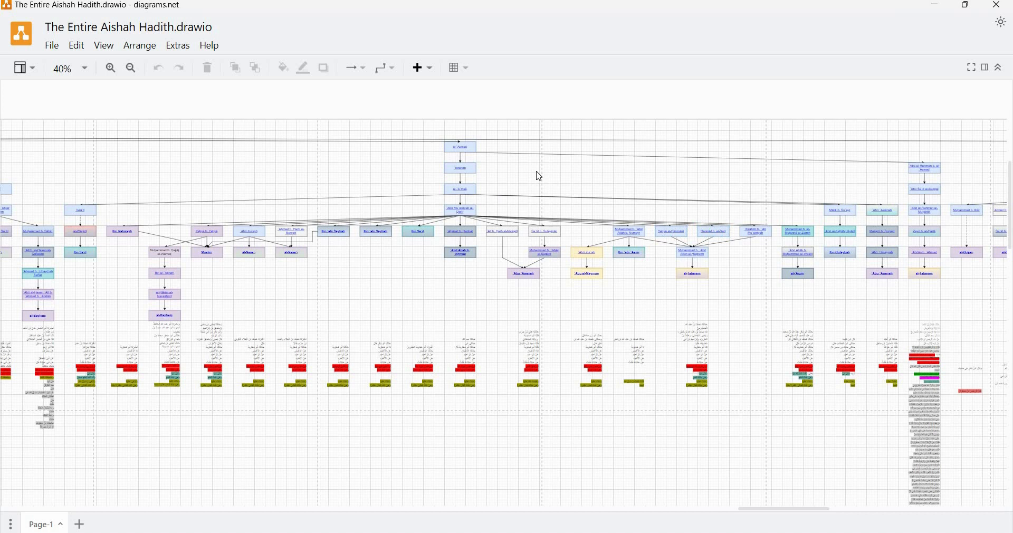
pyautogui.moveTo(510, 187)
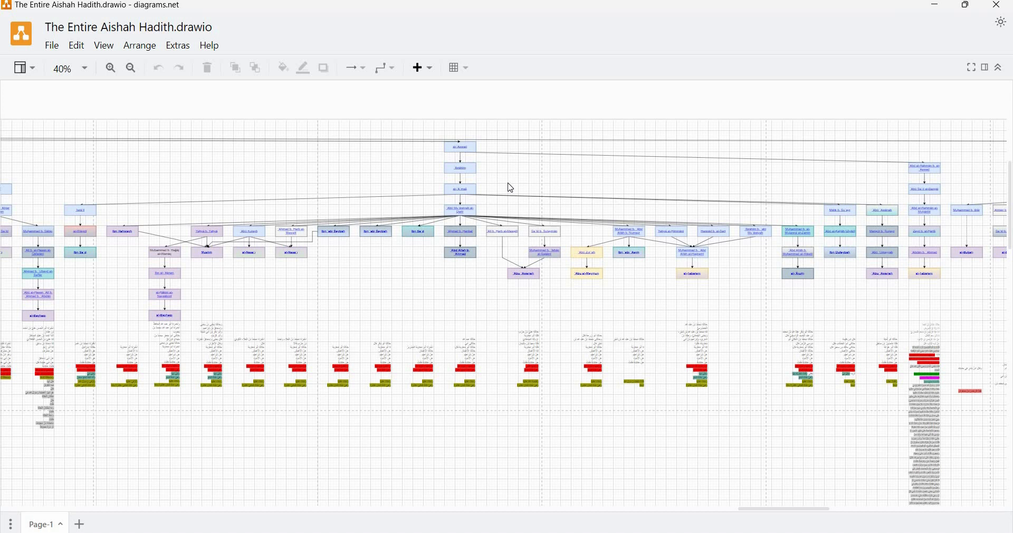
pyautogui.moveTo(534, 242)
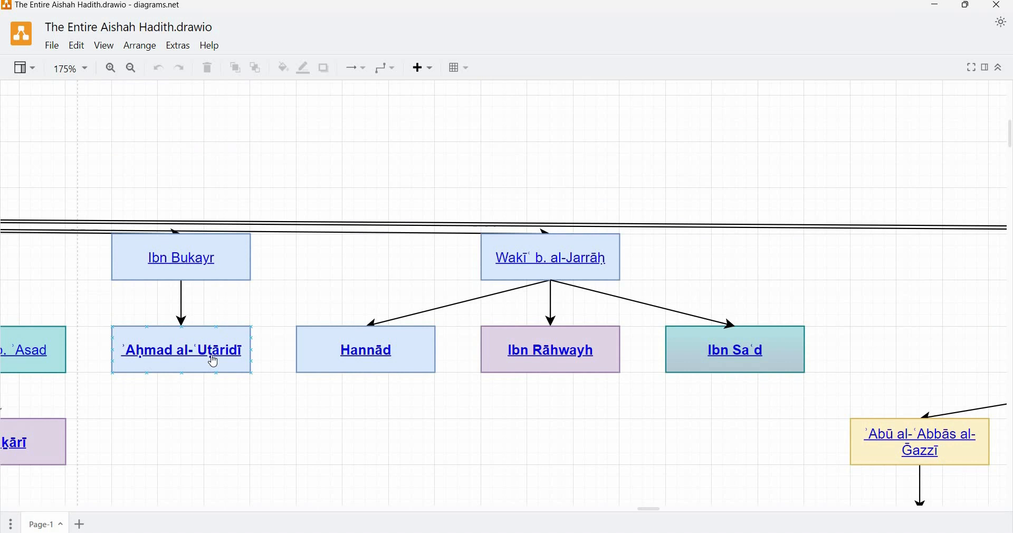
# Step: Select another transmitter box, then zoom out through 40% to a 5% whole-diagram view
pyautogui.click(734, 349)
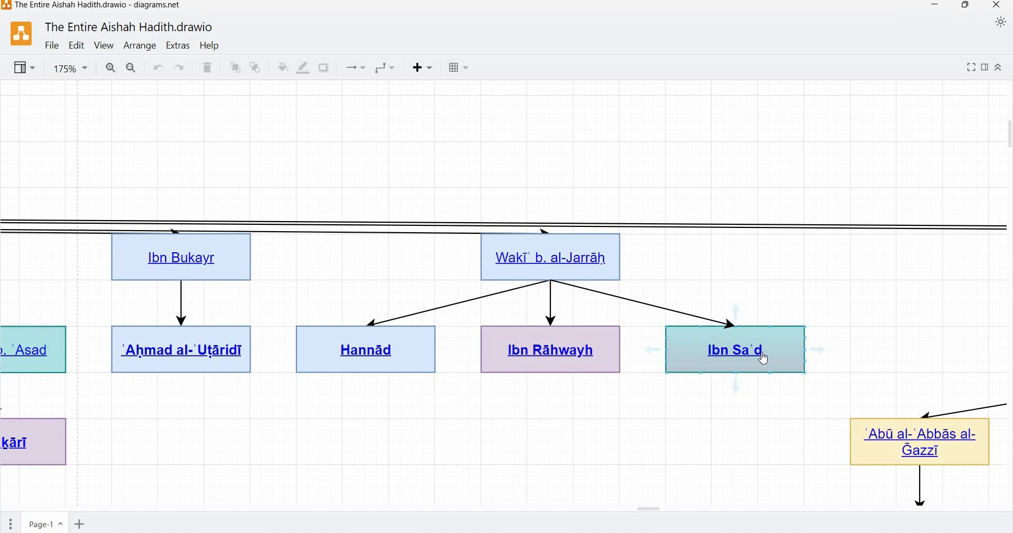
pyautogui.scroll(-3)
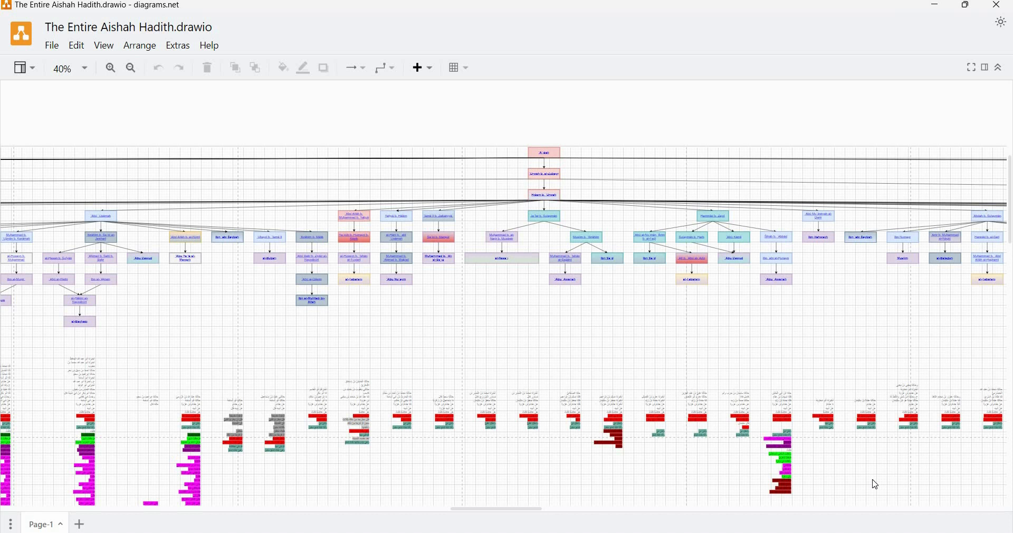
pyautogui.click(130, 67)
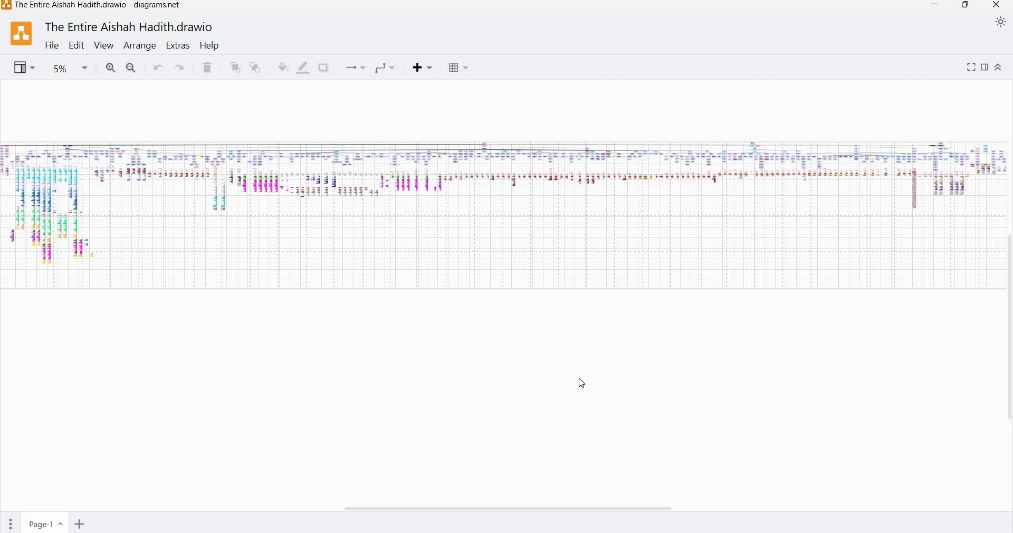